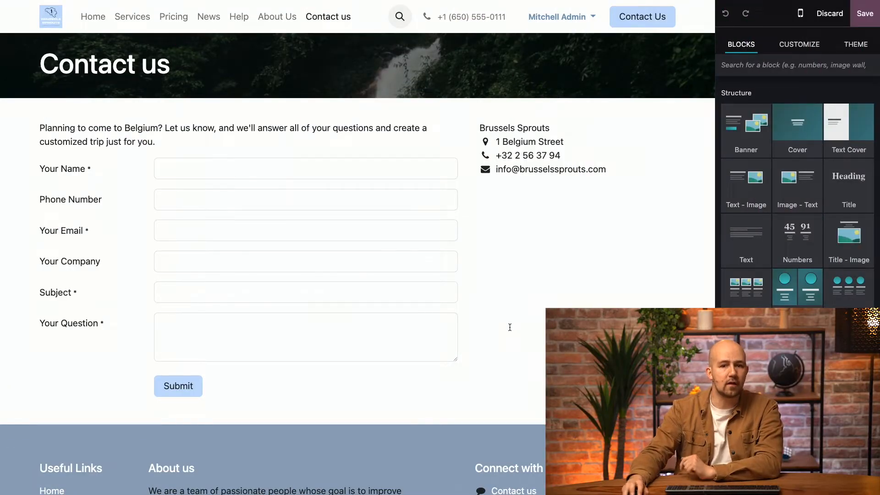
Scroll the Customize panel to see the form's Send an E-mail action options
scroll("down", 3)
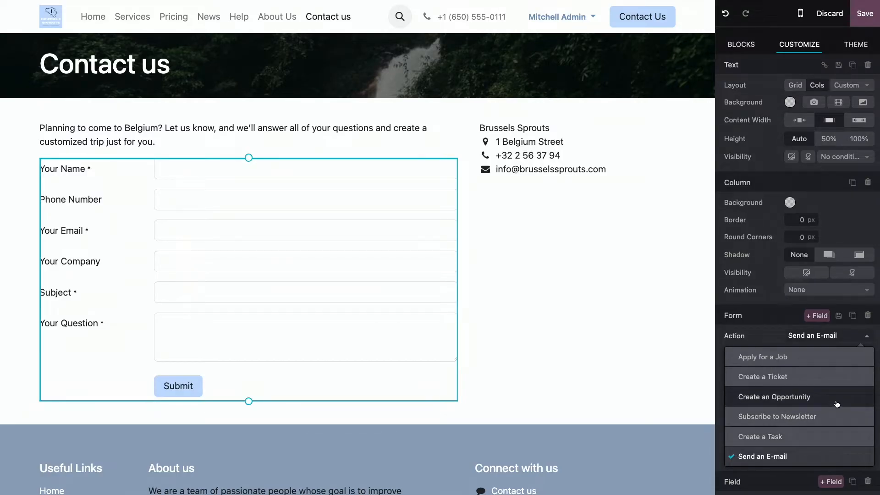
Try Create an Opportunity as the form action, then revert to Send an E-mail
left_click(774, 397)
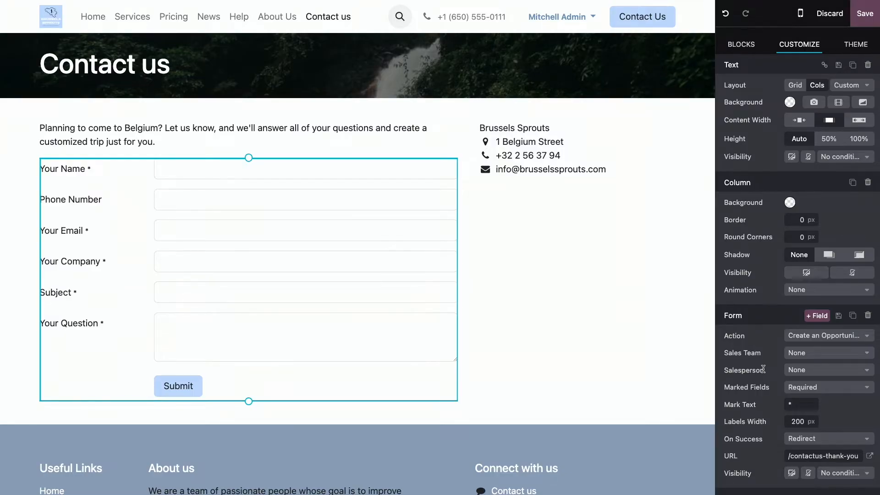
mouse_move(771, 369)
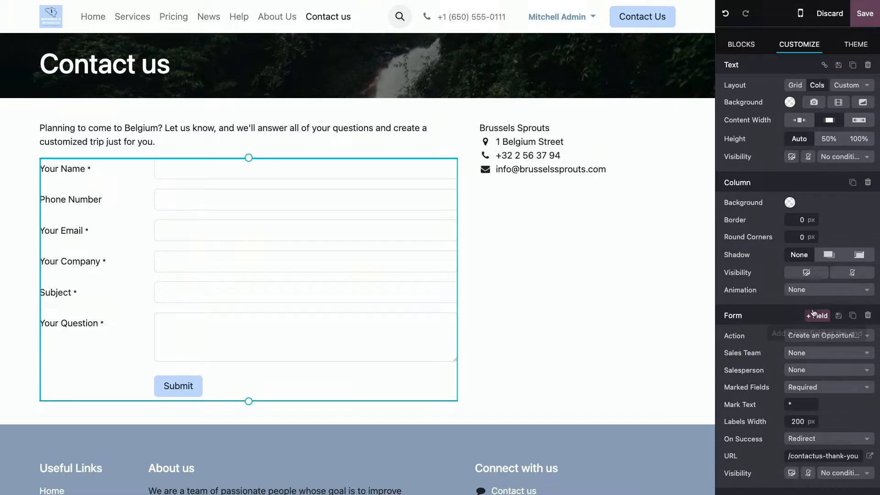
left_click(825, 335)
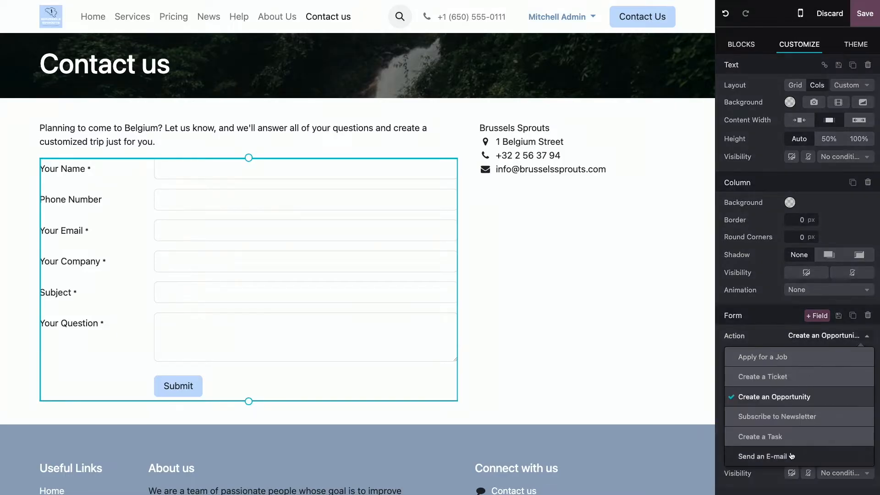
left_click(765, 457)
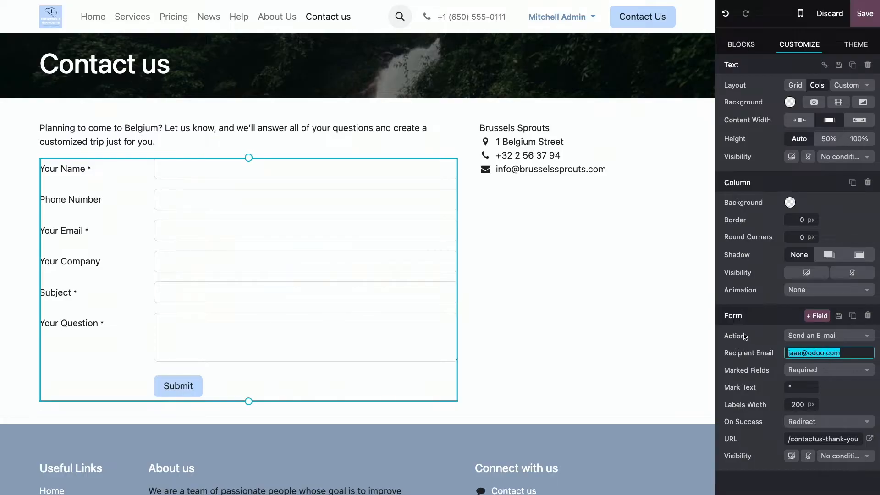
mouse_move(759, 341)
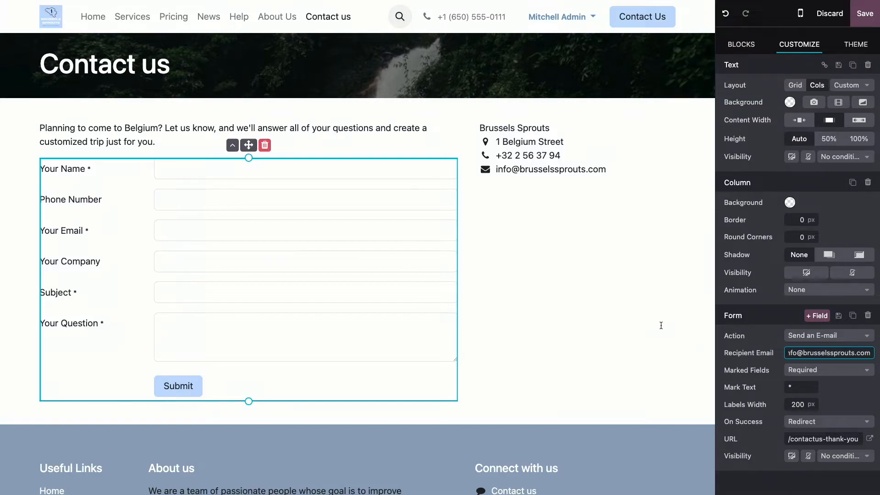
mouse_move(628, 330)
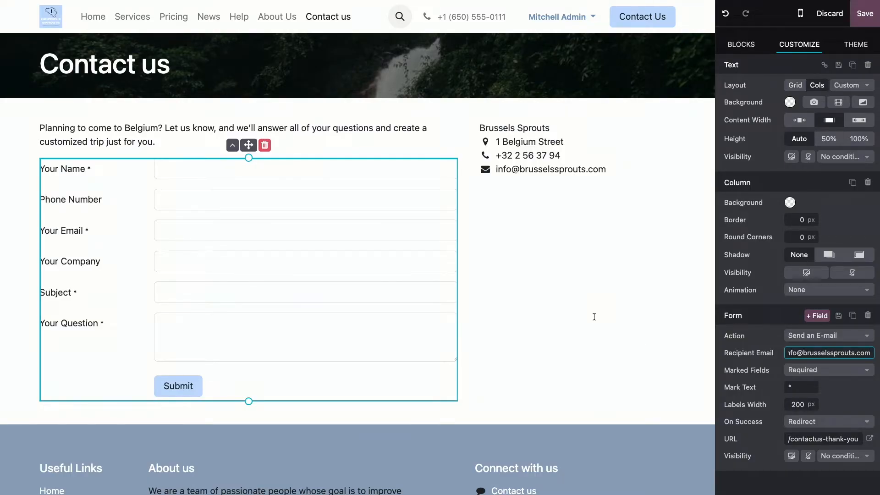
mouse_move(597, 312)
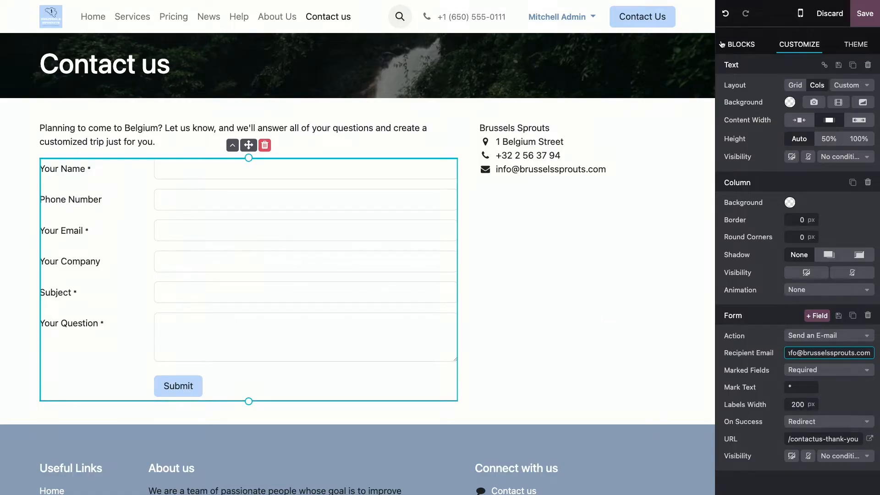
Search the block library for 'tabs' to add a Tabs block above the form
left_click(740, 44)
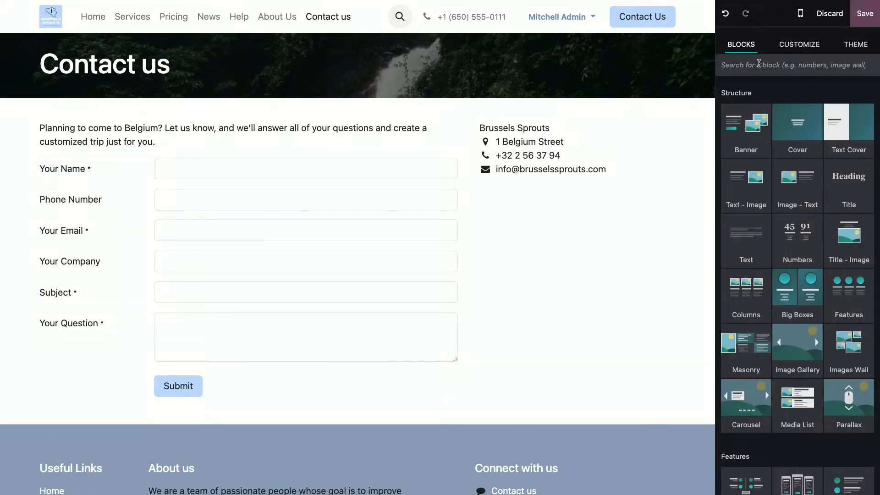
type("tab")
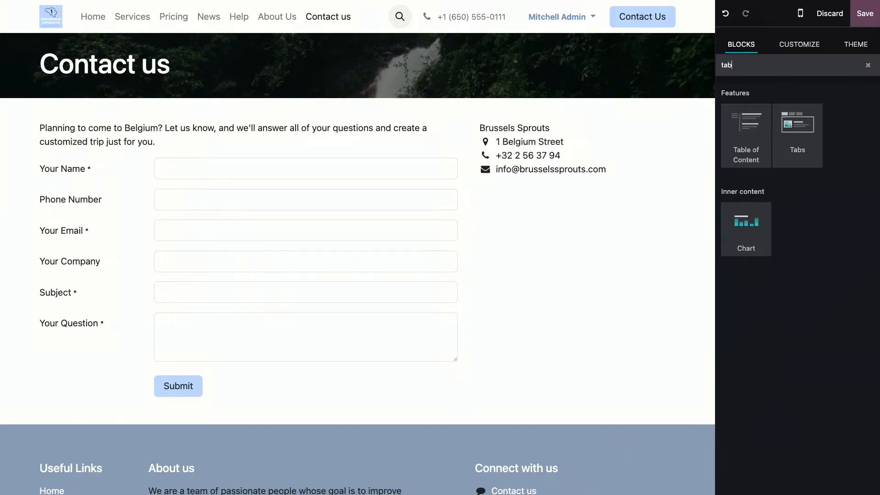
type("s")
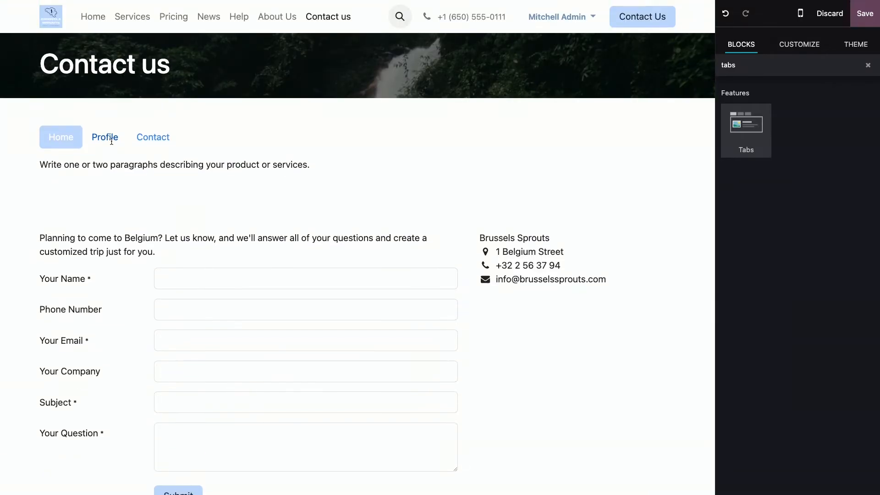
Rename the tabs to Plan your trip and Customer support, and delete the Contact tab
left_click(152, 136)
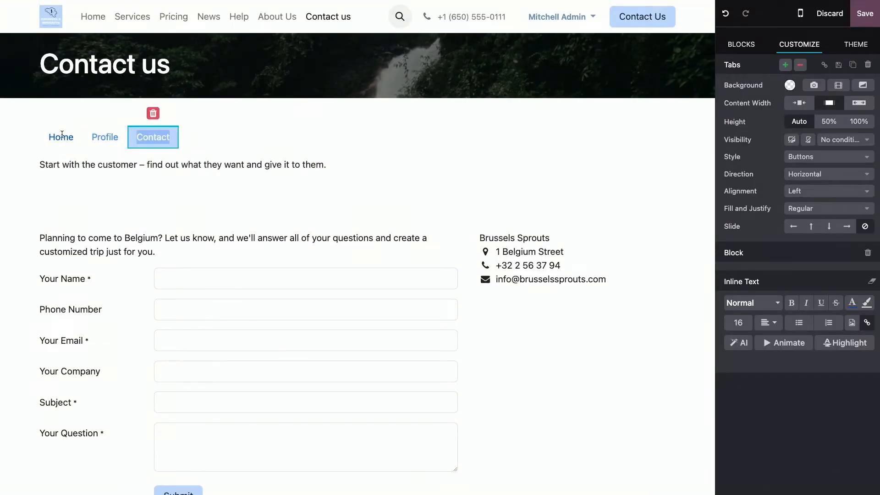
left_click(61, 137)
type("Plan your trip")
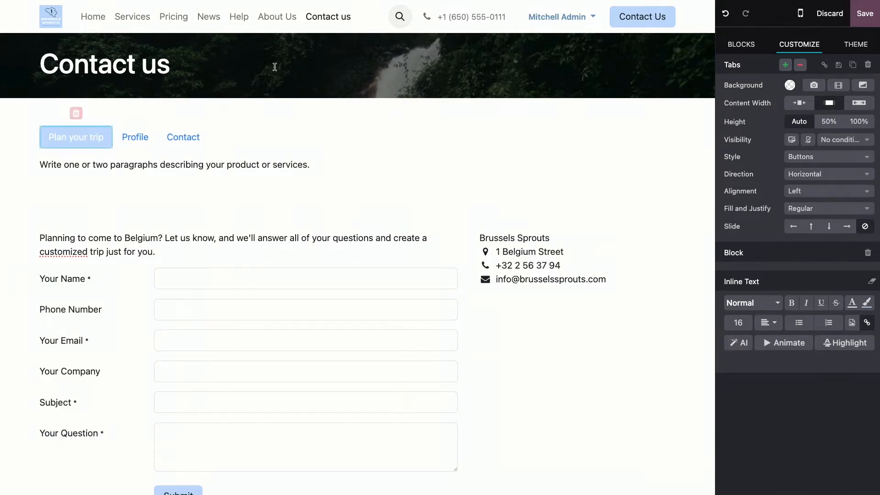
left_click(136, 137)
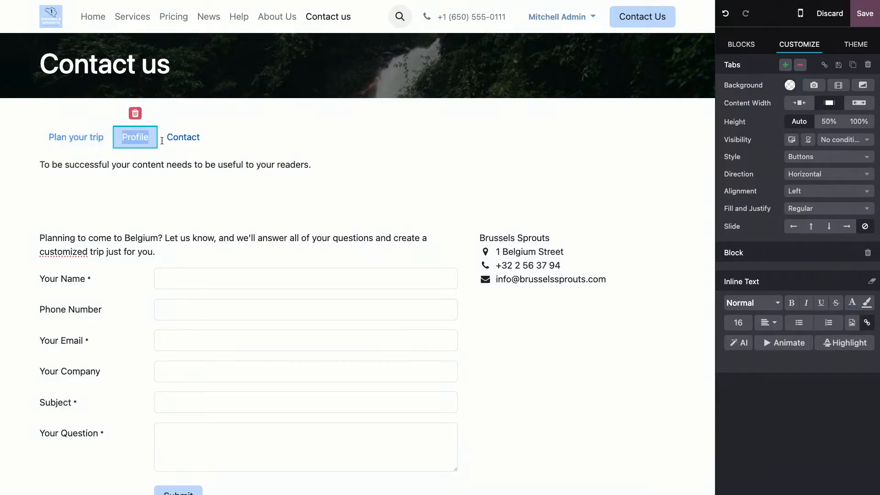
type("Customer sup")
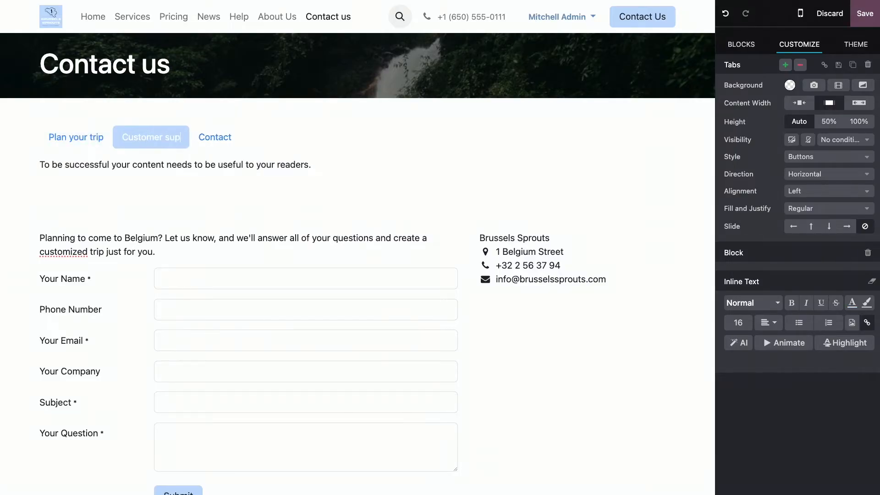
left_click(231, 137)
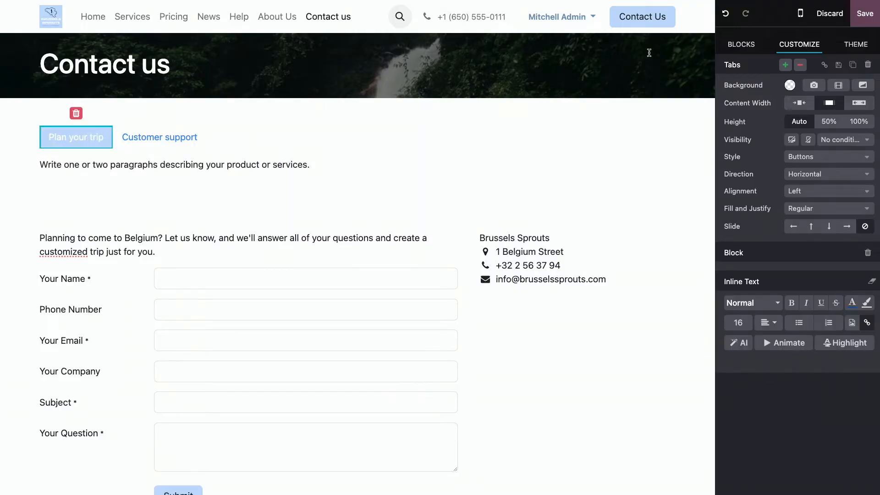
Drop a Form block into both the Plan your trip and Customer support tabs
left_click(741, 45)
type("form")
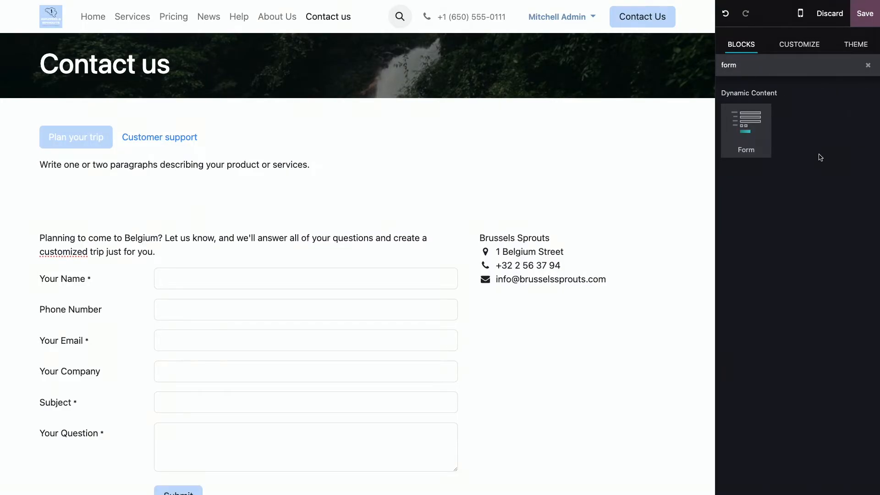
mouse_move(756, 128)
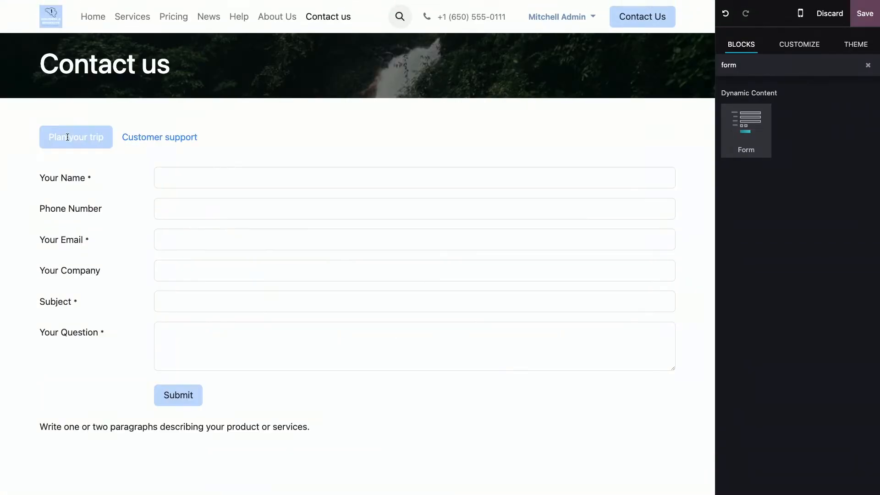
left_click(159, 137)
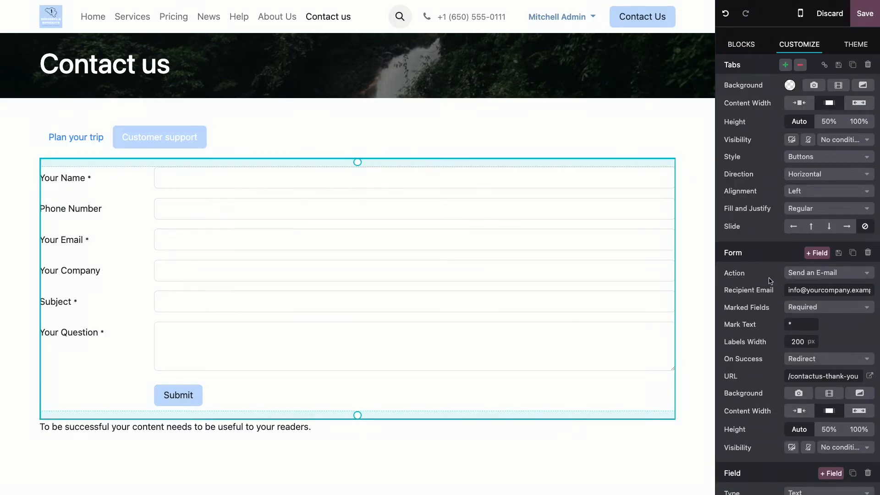
Set the Customer support form's action to Create a Ticket, then return to Plan your trip
left_click(828, 272)
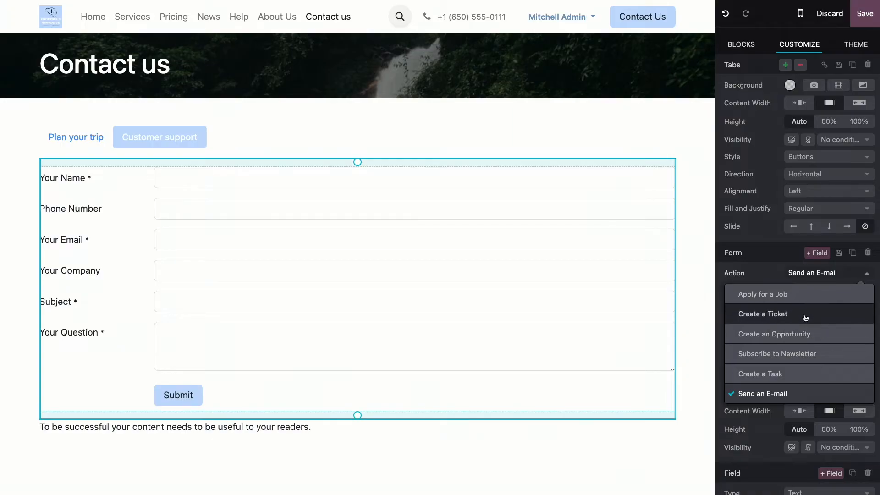
left_click(762, 313)
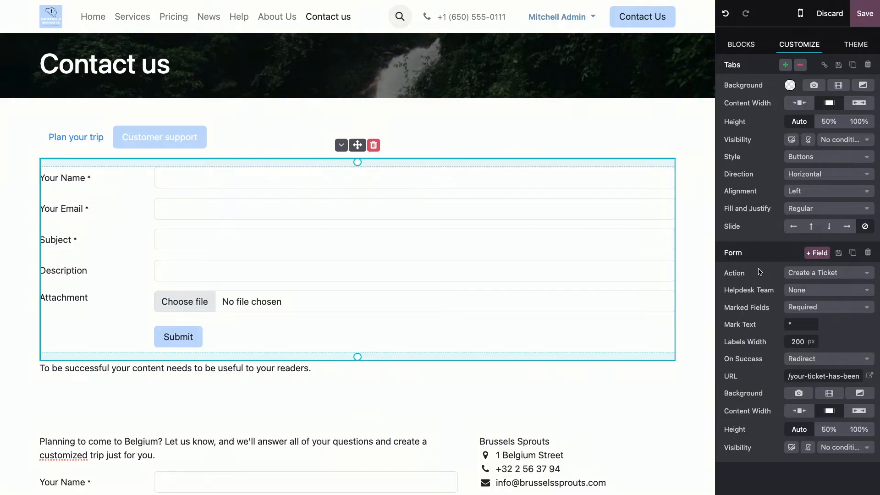
mouse_move(75, 137)
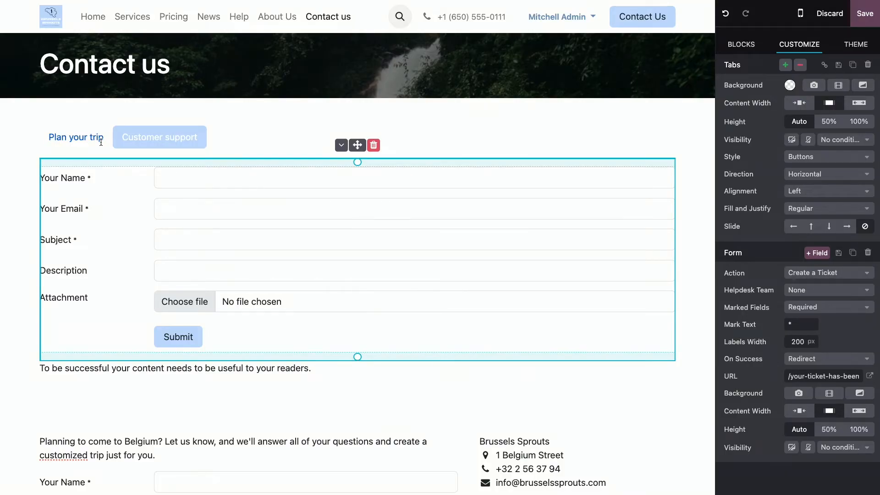
left_click(76, 137)
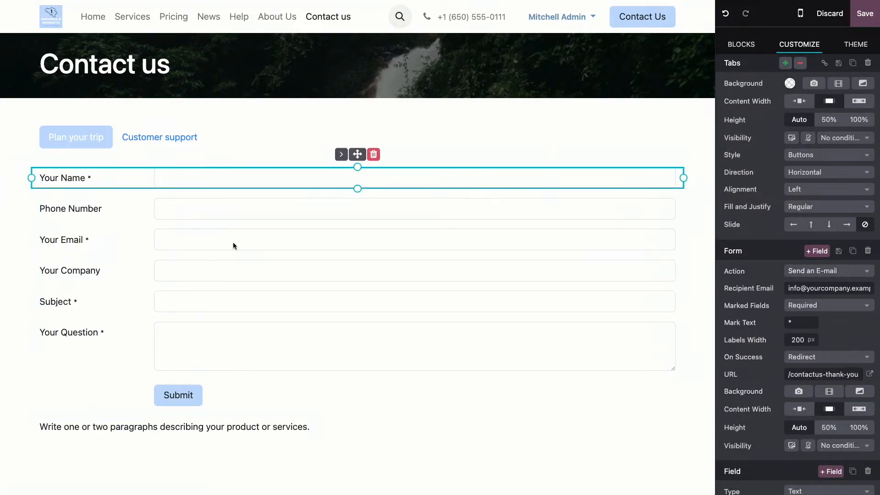
mouse_move(252, 232)
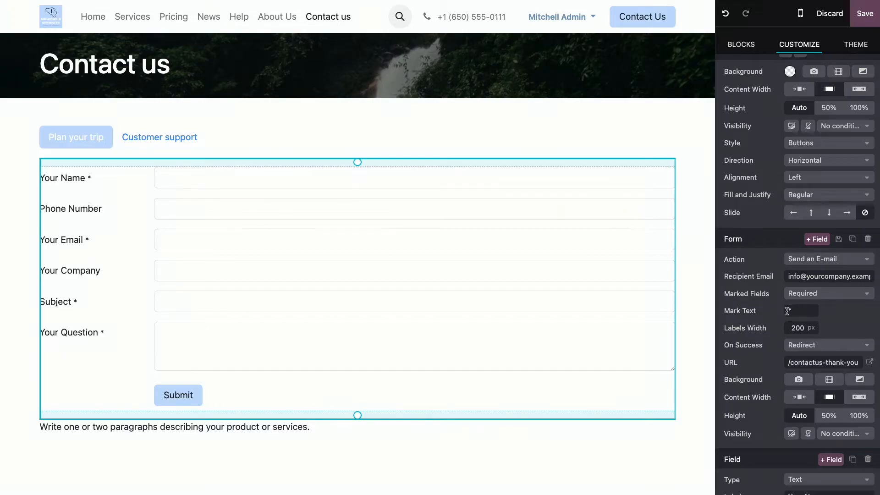
left_click(827, 293)
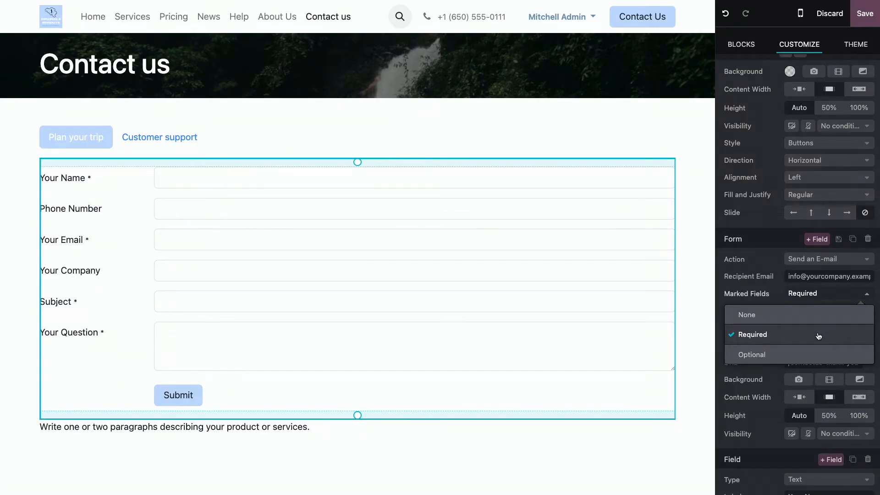
left_click(752, 334)
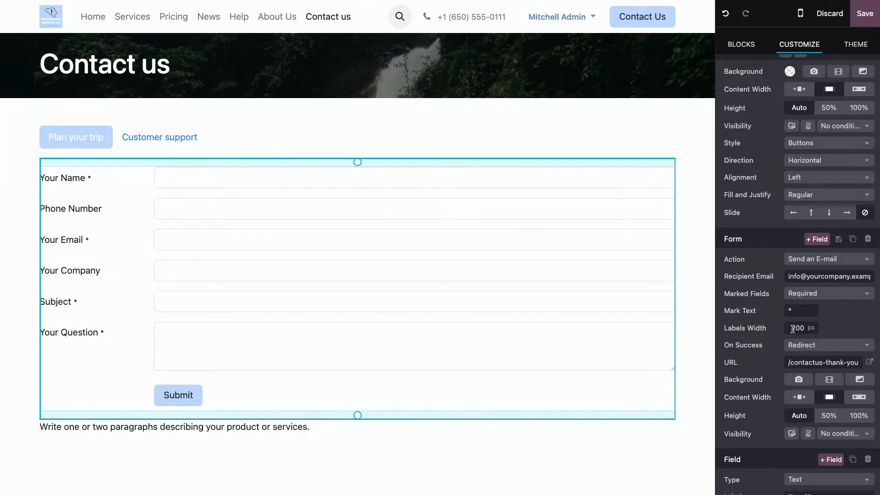
mouse_move(845, 307)
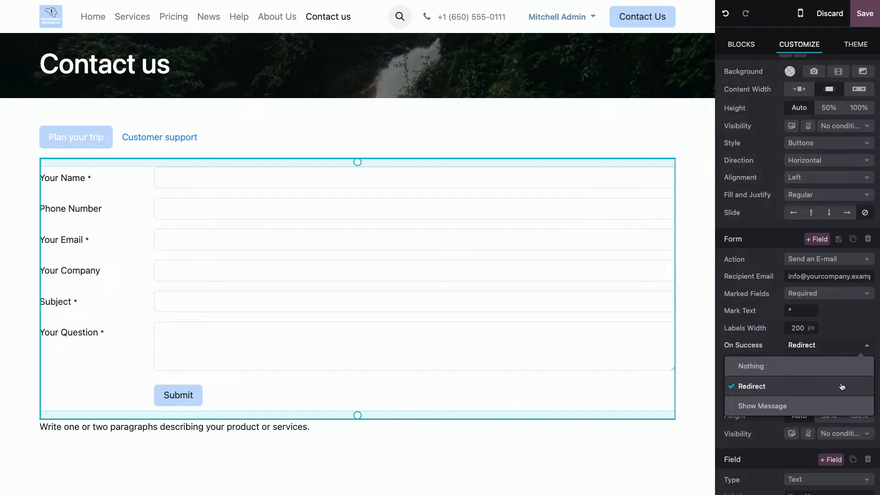
mouse_move(840, 405)
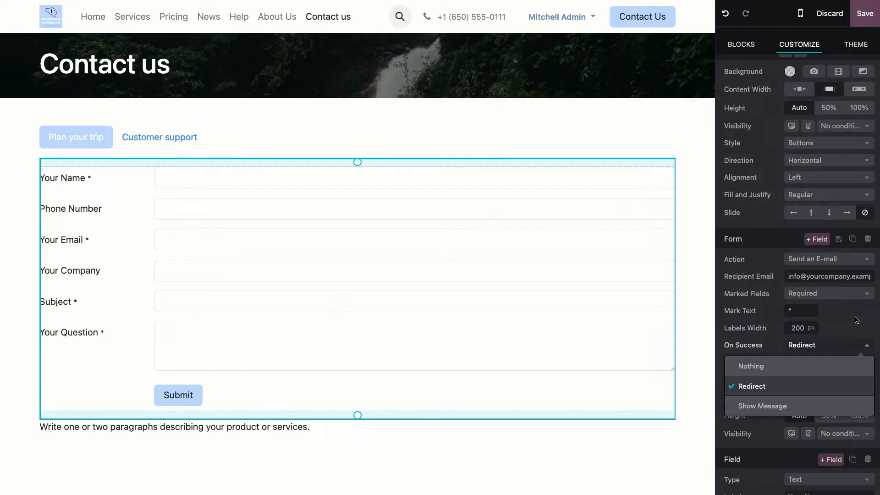
left_click(752, 386)
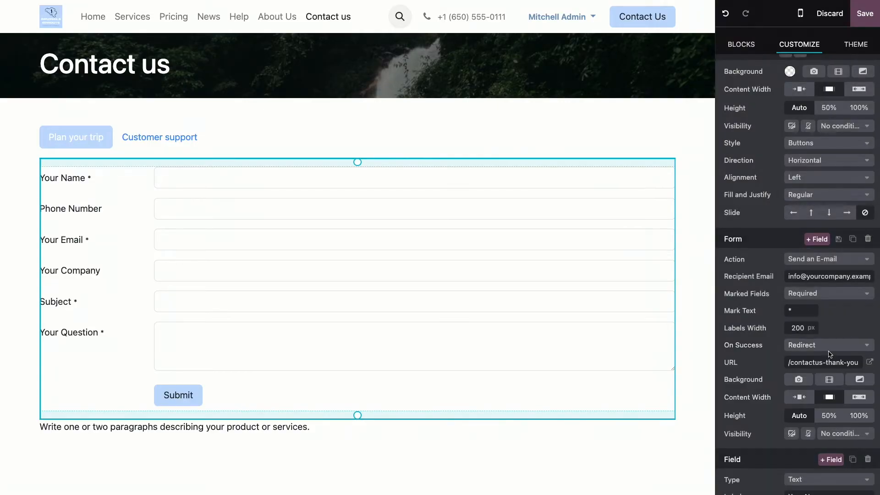
left_click(292, 302)
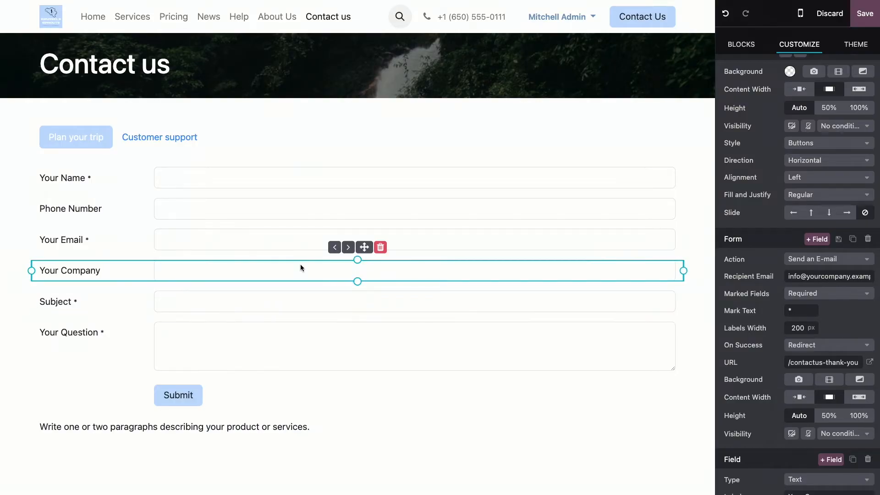
mouse_move(363, 280)
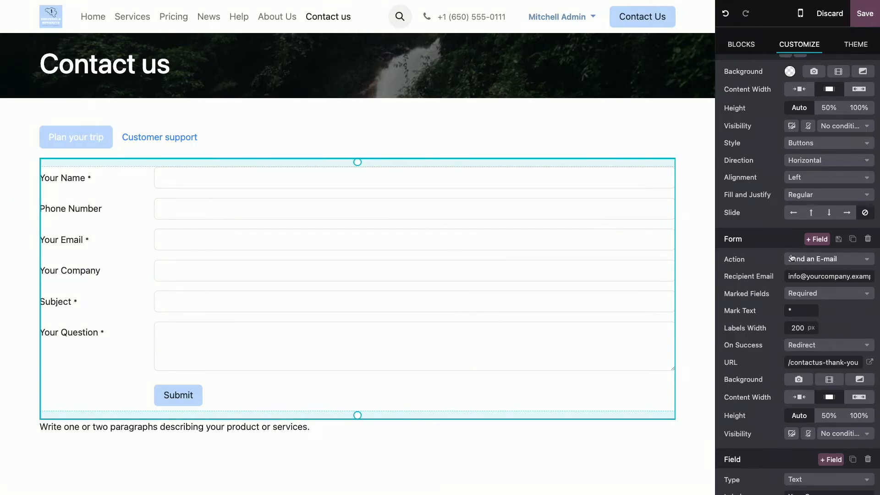
mouse_move(816, 240)
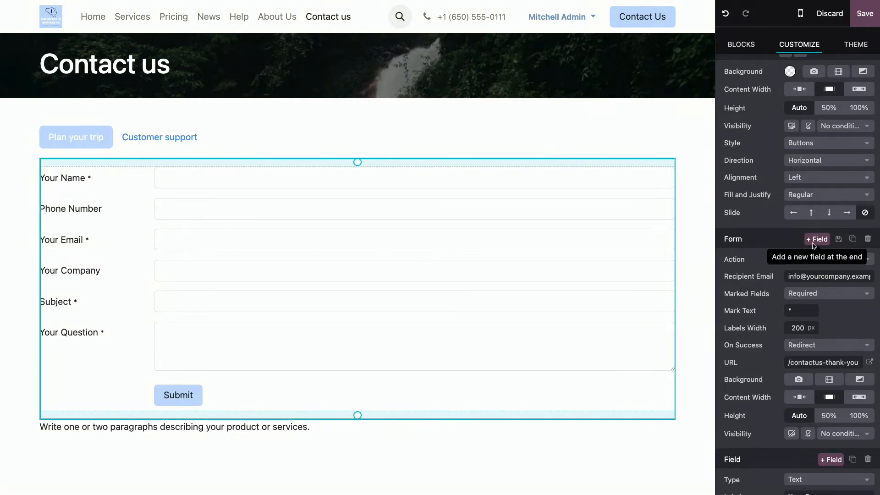
Add a Custom Text field and move it between Your Company and Subject
left_click(817, 238)
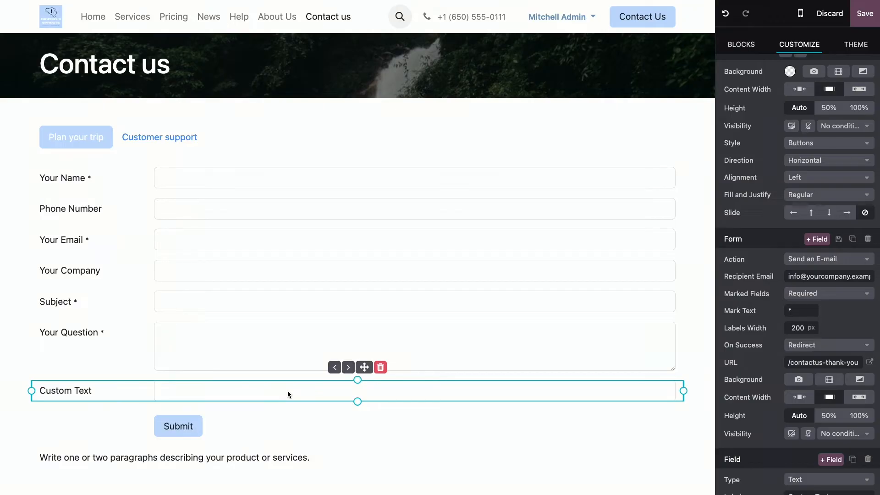
mouse_move(191, 370)
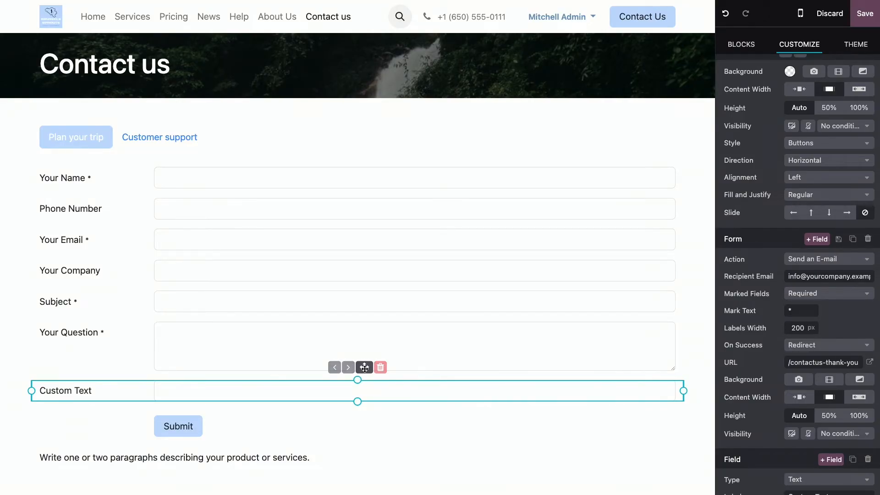
left_click(334, 367)
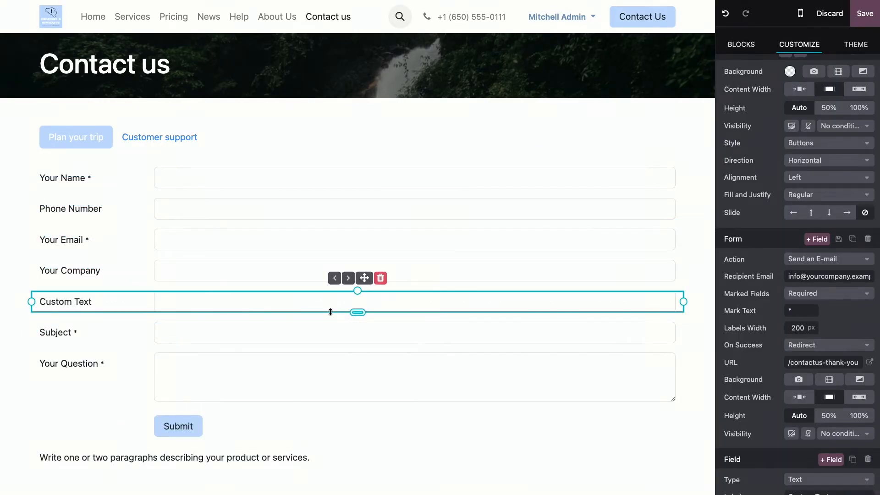
left_click(334, 277)
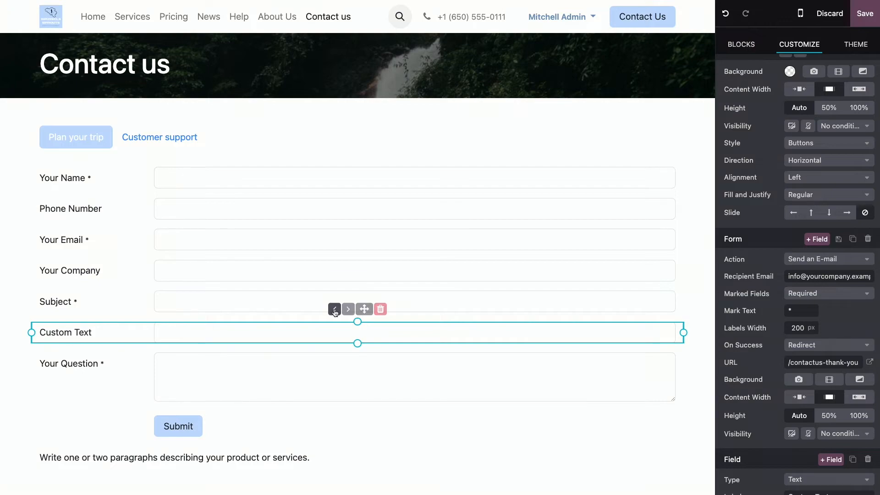
left_click(334, 309)
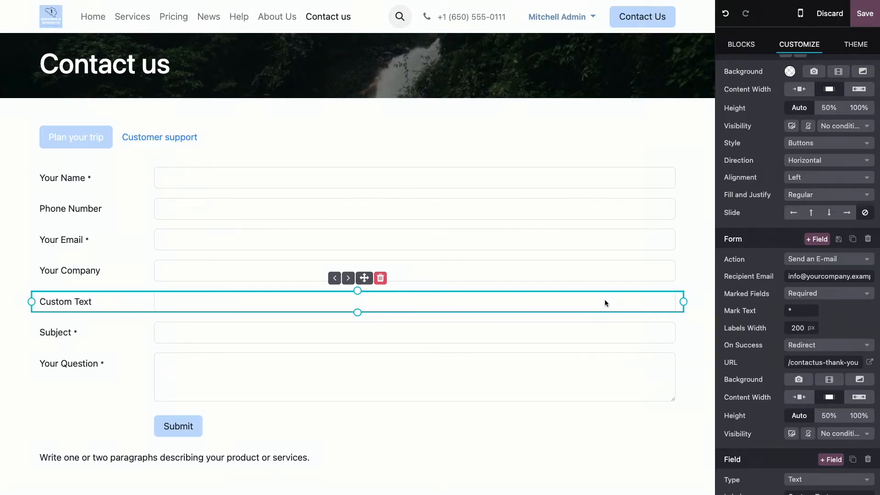
scroll("down", 3)
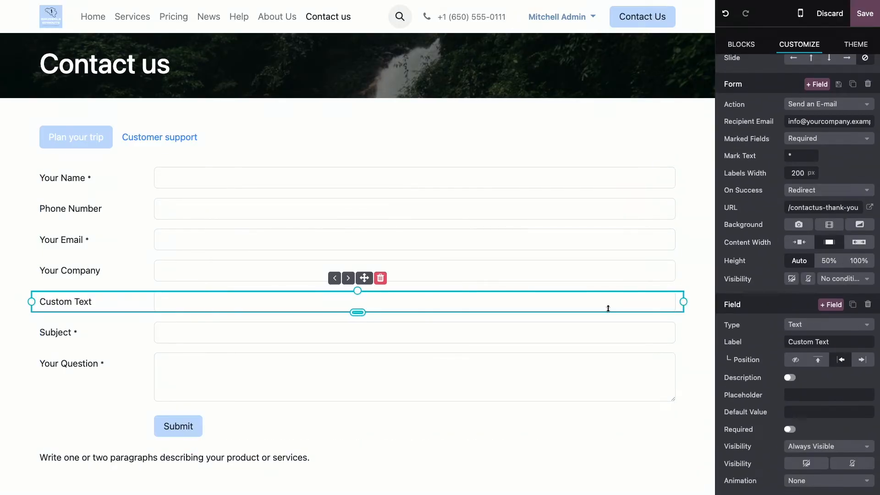
Change the Custom Text field's type to File Upload, after briefly trying Selection
left_click(827, 325)
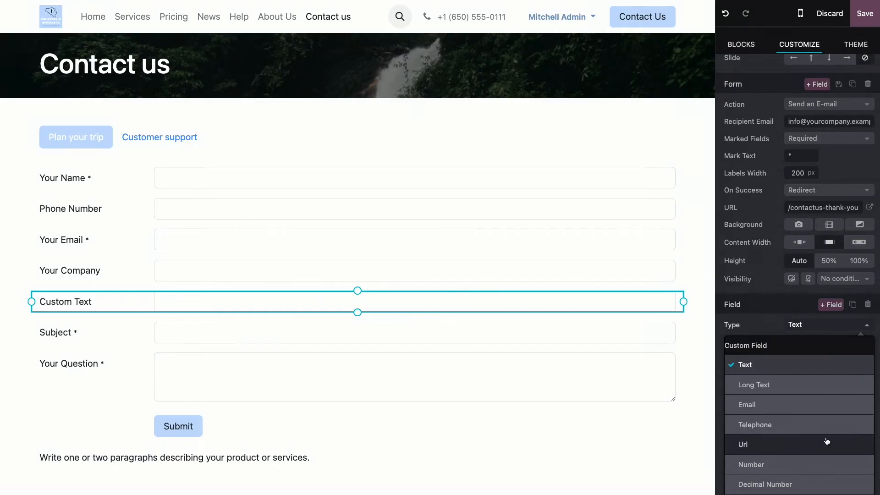
scroll("down", 3)
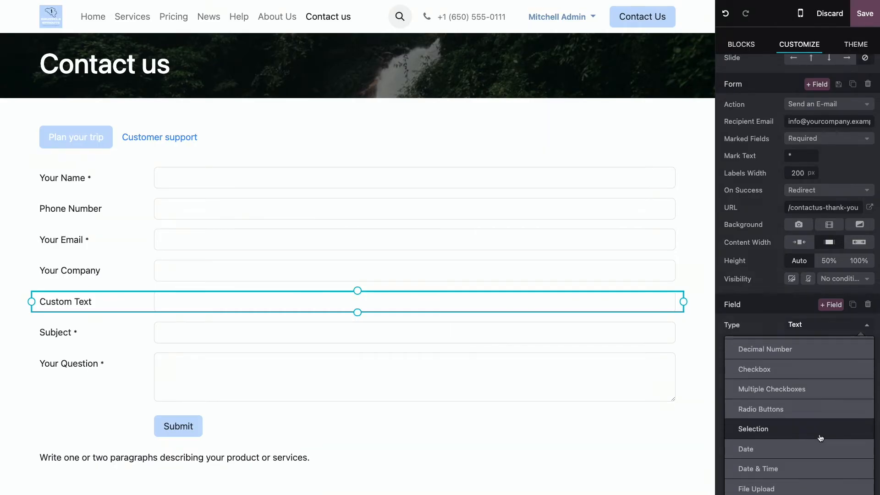
left_click(753, 429)
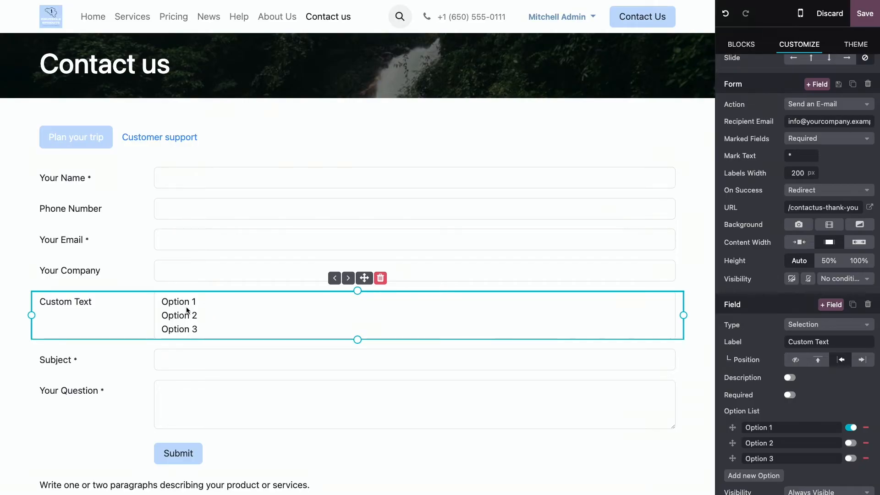
mouse_move(240, 329)
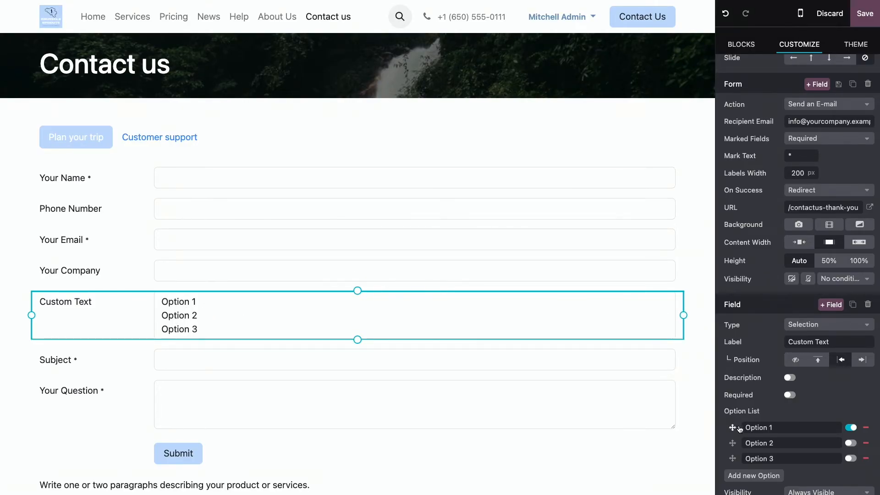
left_click(827, 324)
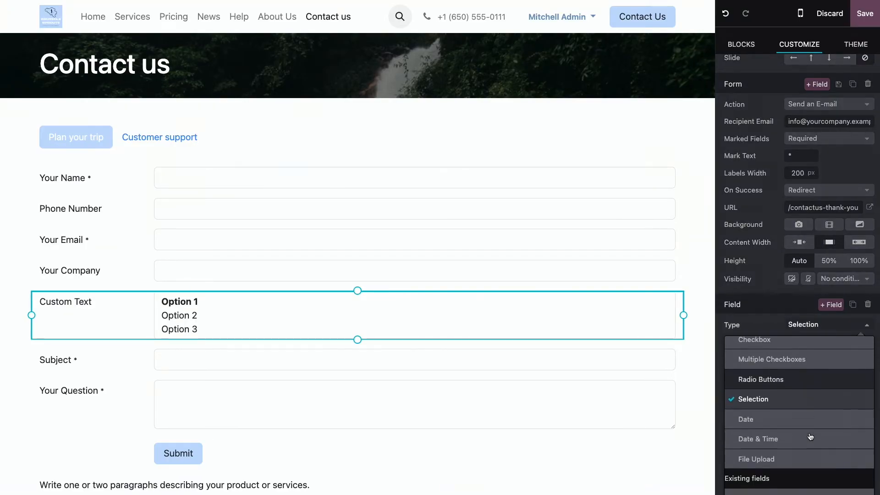
left_click(756, 458)
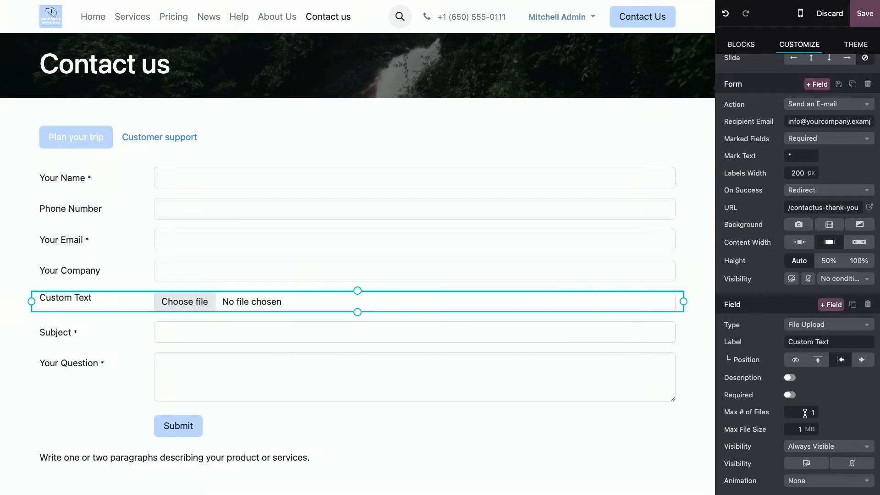
left_click(801, 412)
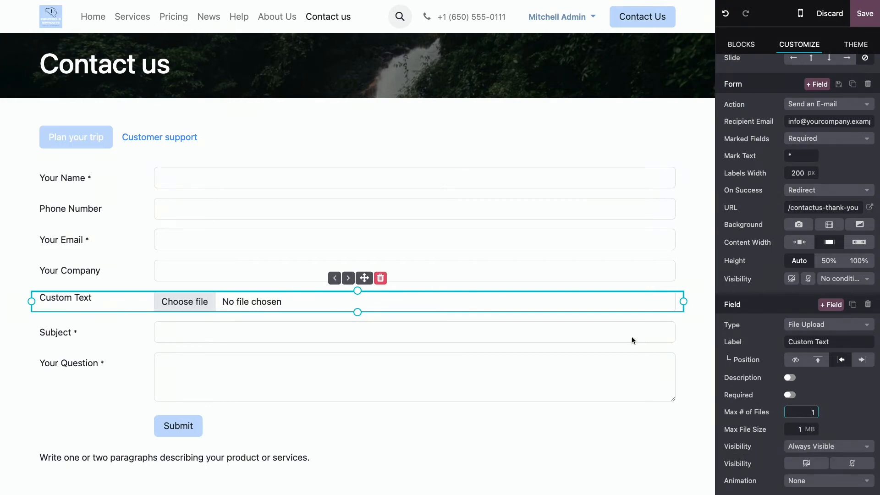
Rename the new field's label to 'Upload your file'
left_click(828, 342)
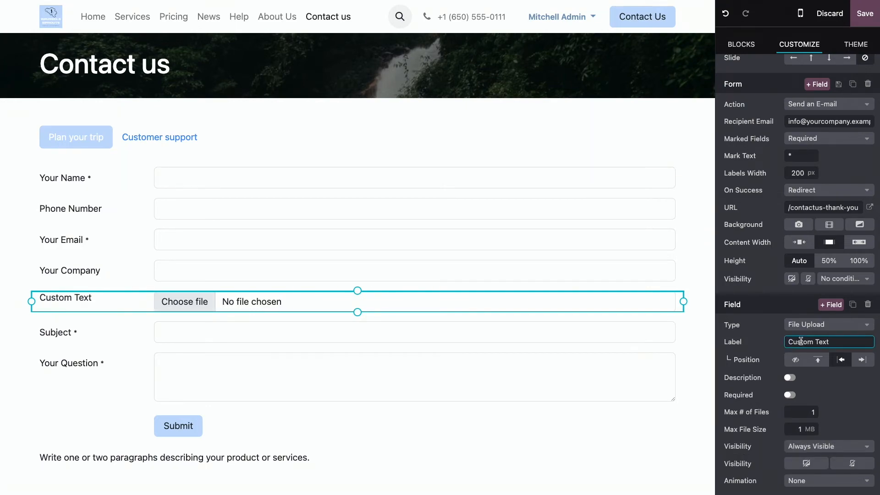
triple_click(829, 342)
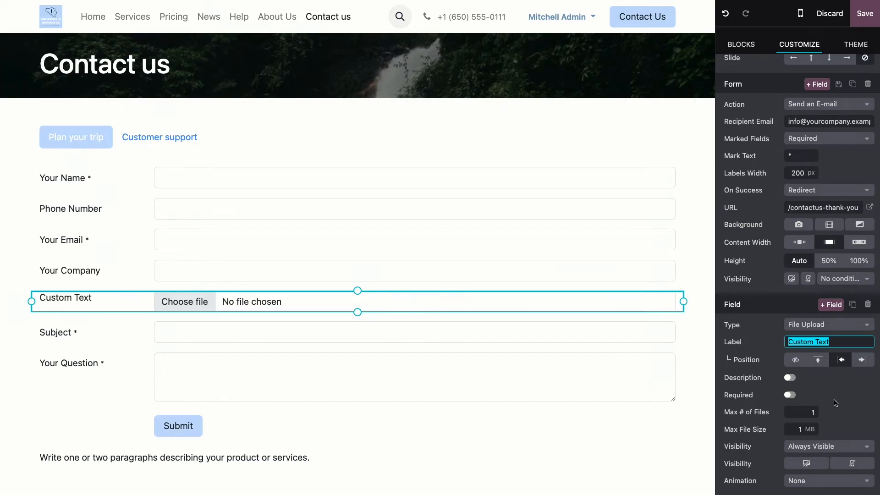
type("Upload your file")
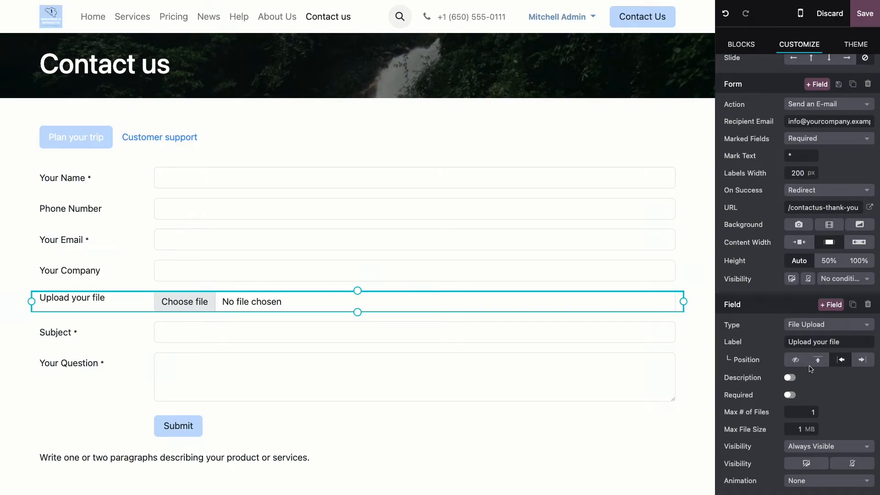
Keep the label Left after trying Top and Hide, and turn on the Description
left_click(817, 359)
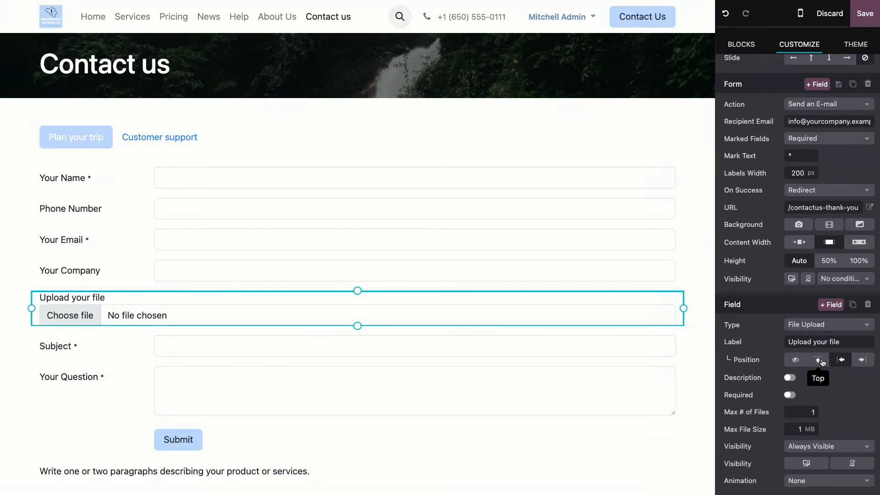
left_click(794, 360)
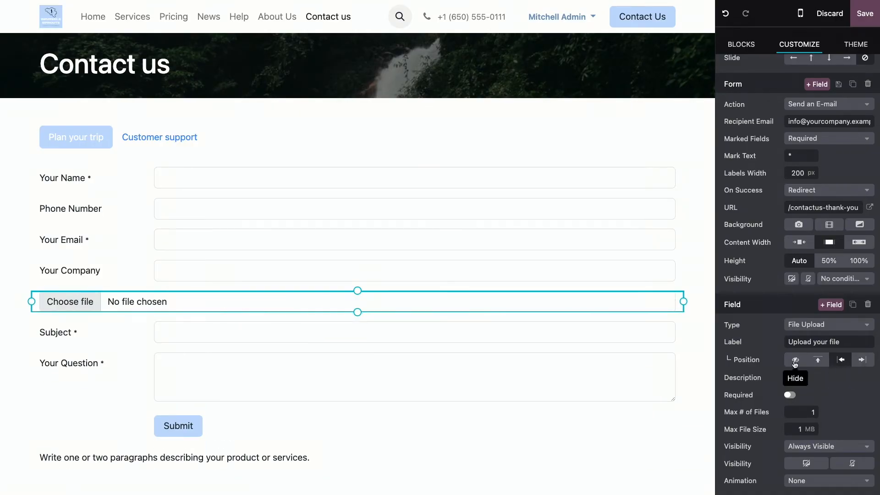
left_click(840, 360)
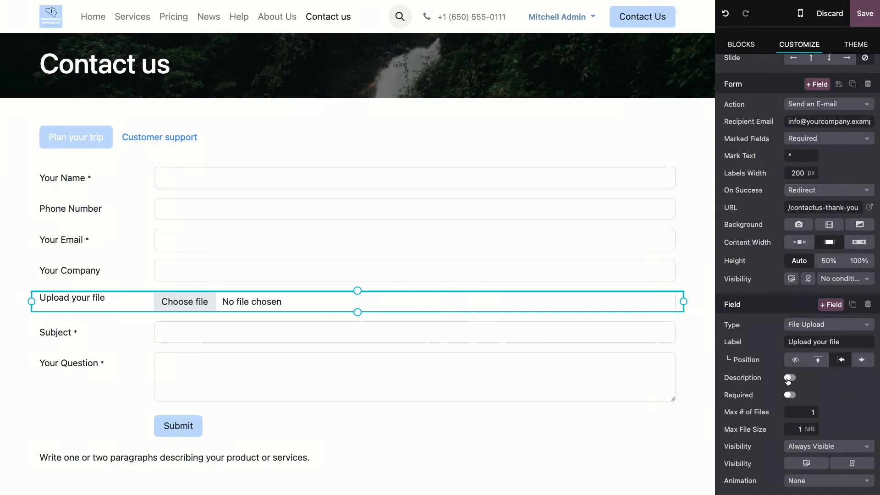
left_click(789, 377)
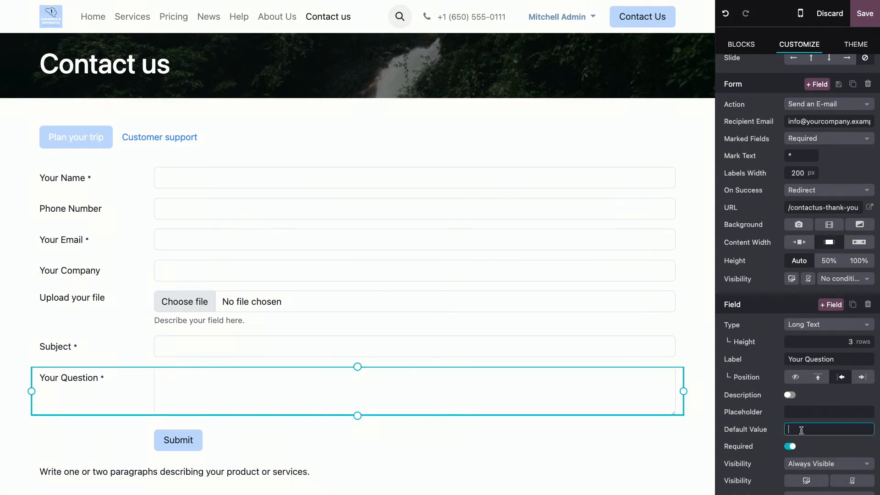
Set Your Question's default value to 'Please organize a trip to Belgium for me, thank you!'
left_click(789, 376)
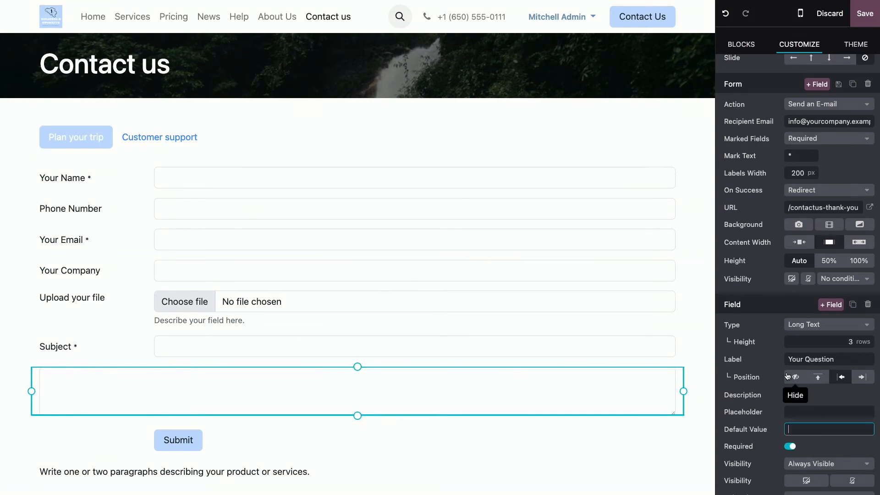
type("Please")
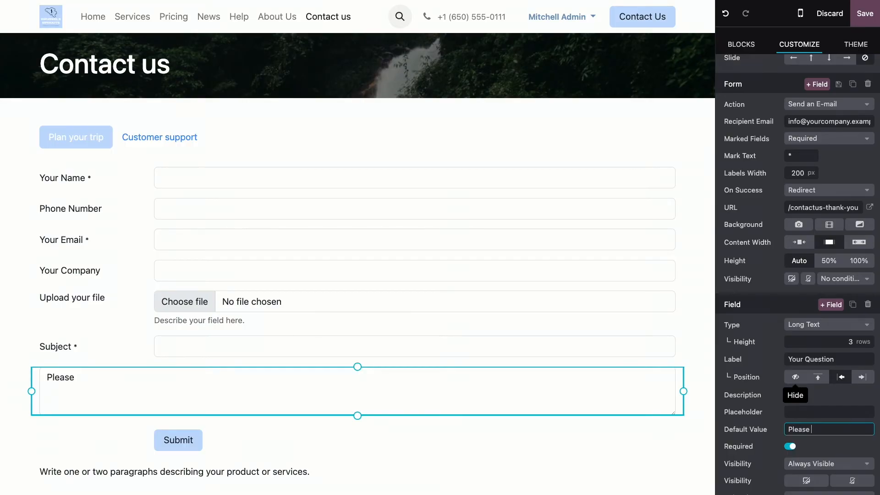
type("og")
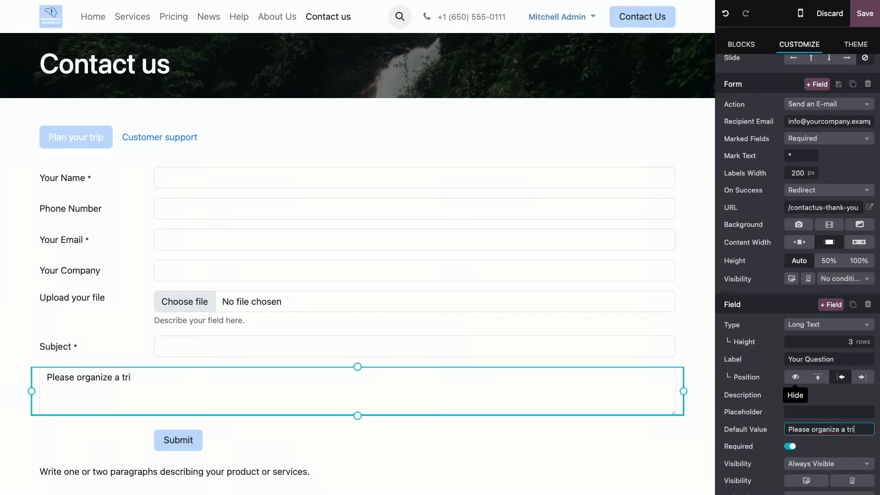
type("p to Belgim for")
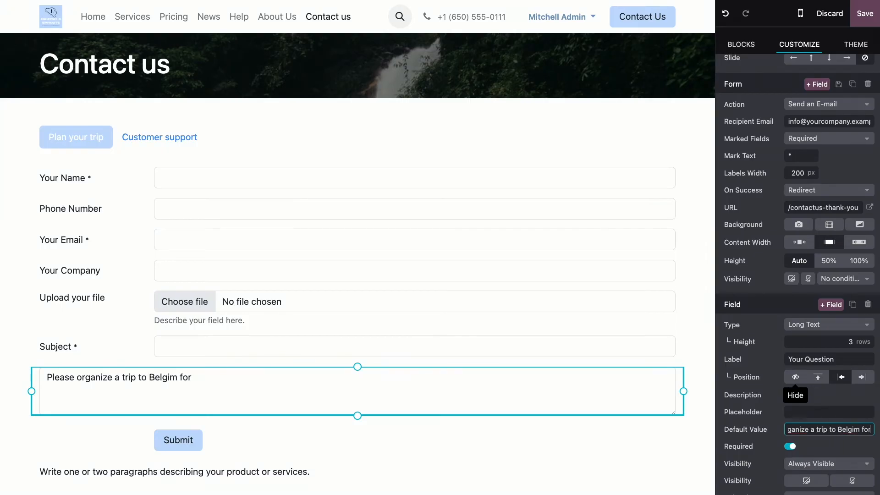
key("Backspace")
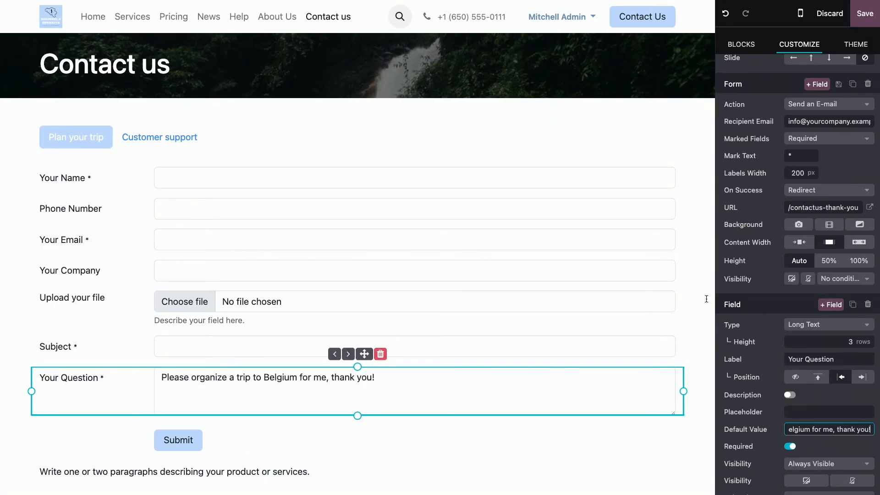
left_click(174, 472)
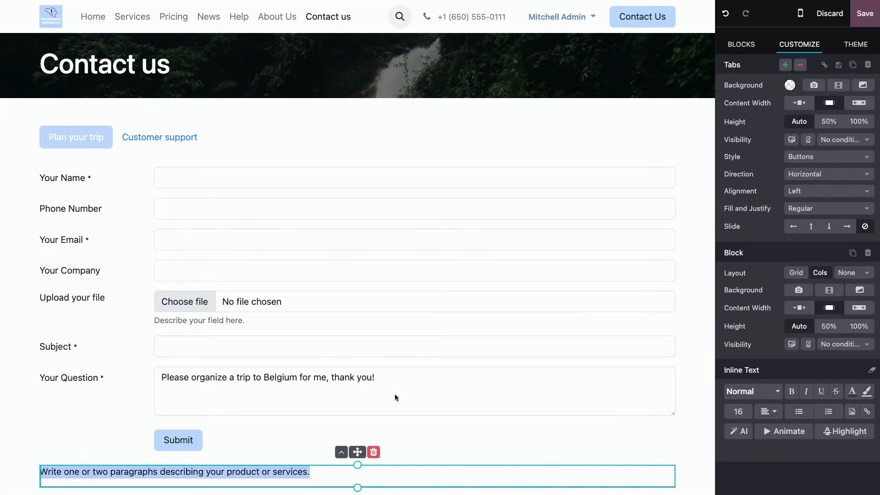
mouse_move(298, 389)
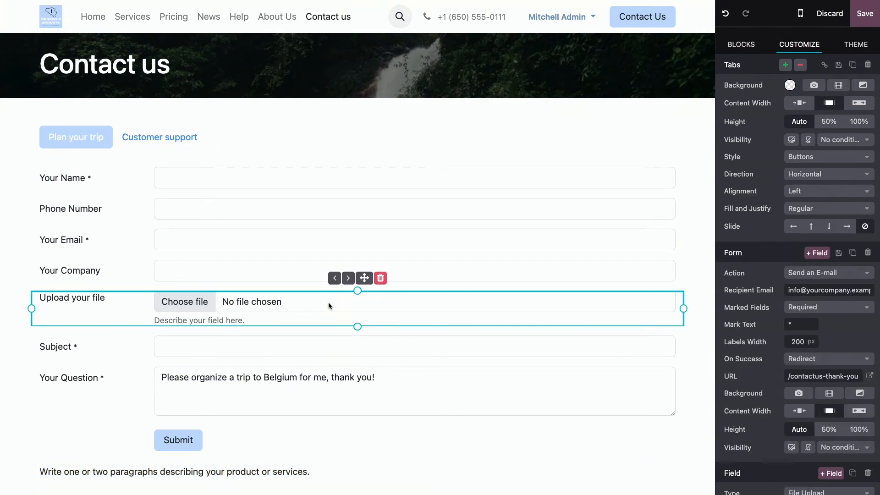
mouse_move(377, 313)
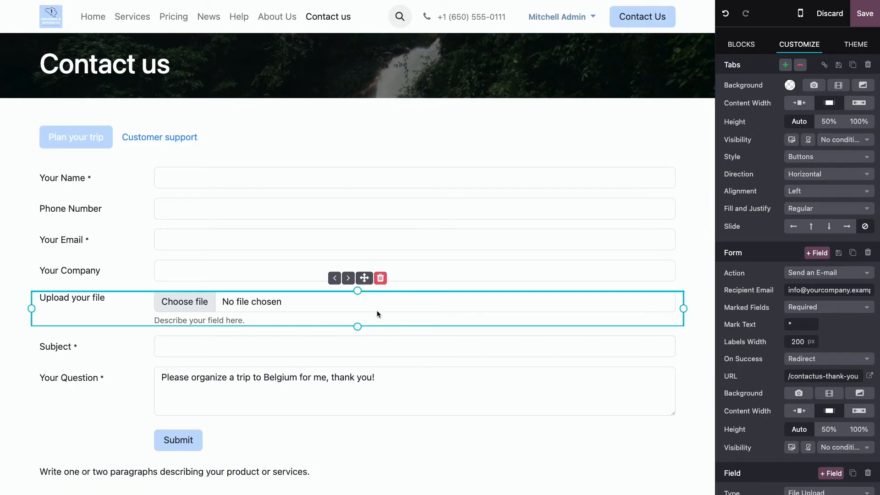
mouse_move(420, 299)
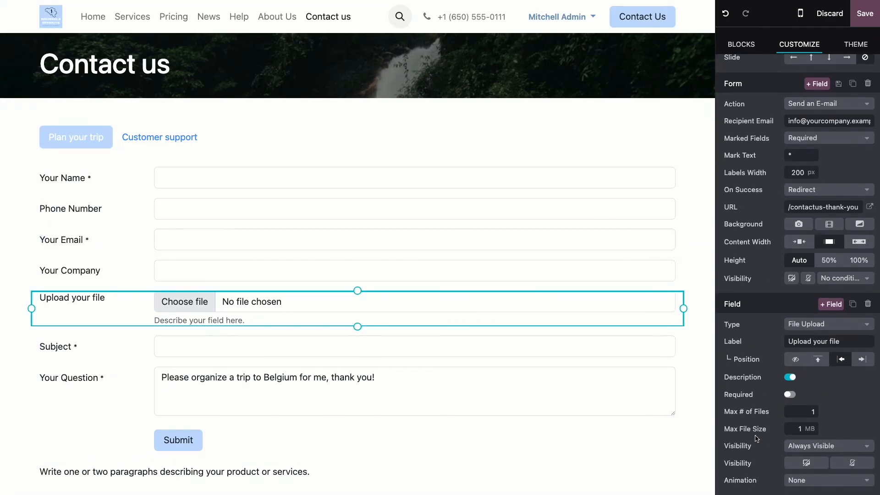
mouse_move(778, 446)
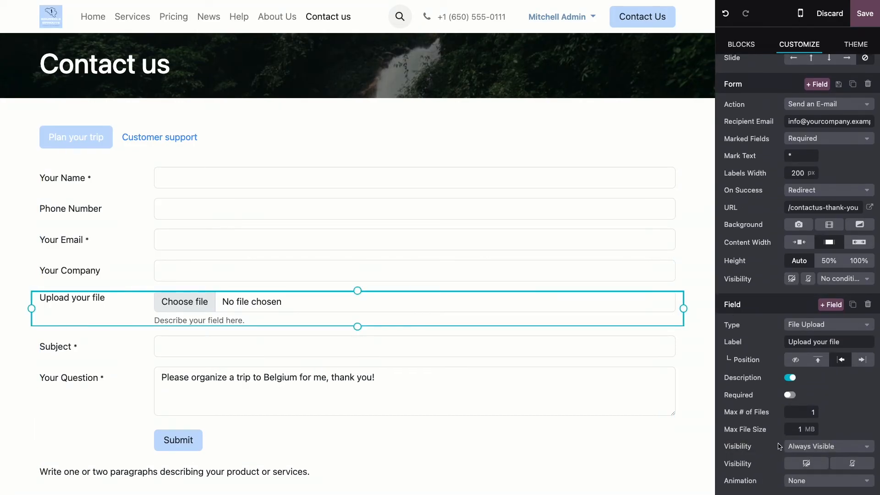
Set the upload field's Visibility to 'Visible only if' Your Company 'Is set'
left_click(825, 446)
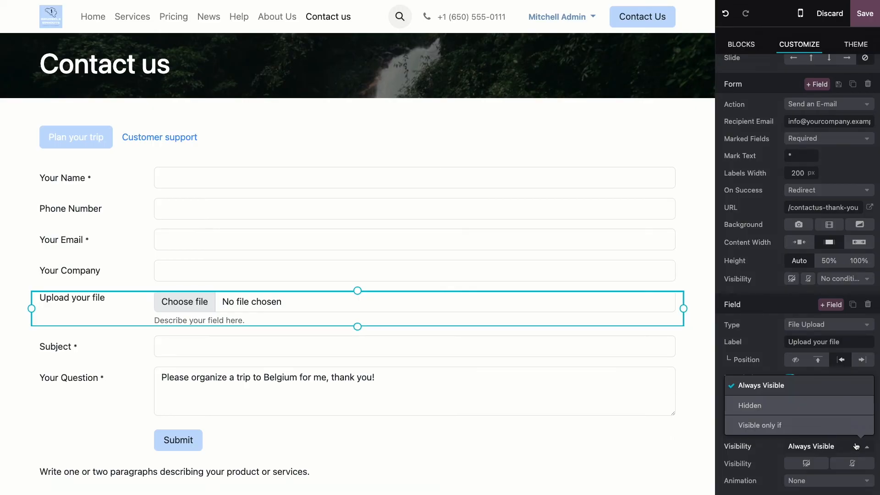
mouse_move(828, 405)
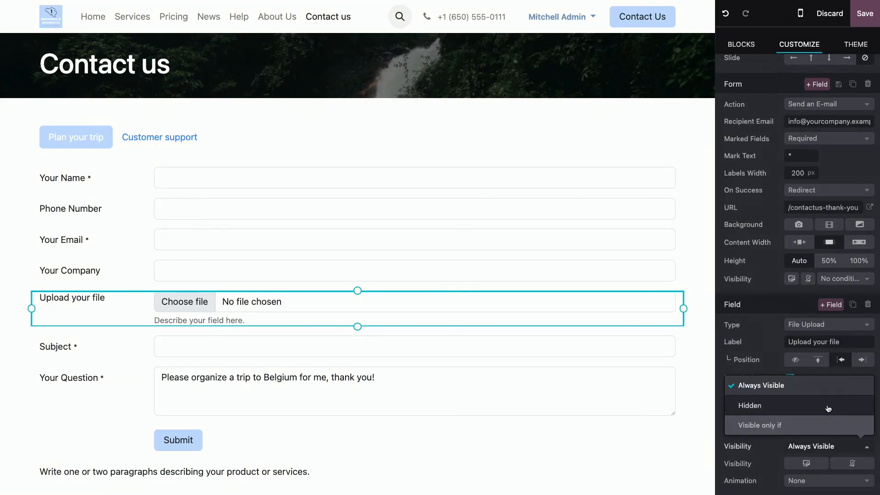
mouse_move(828, 425)
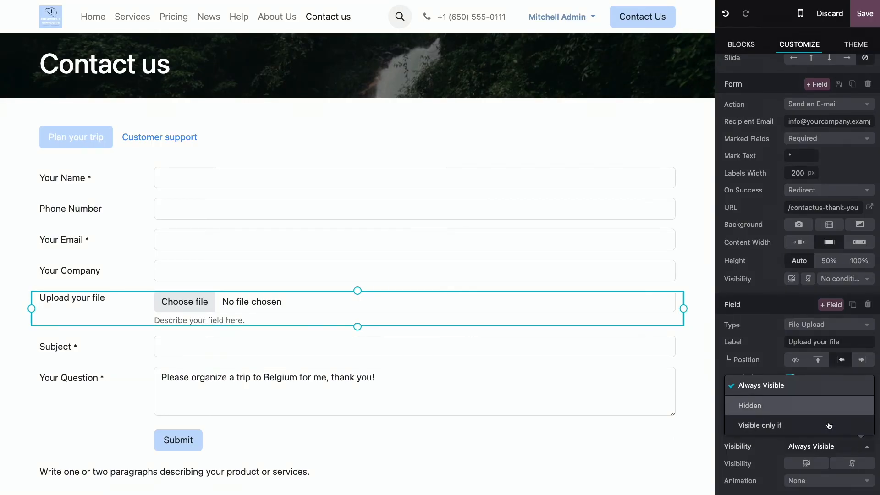
left_click(760, 425)
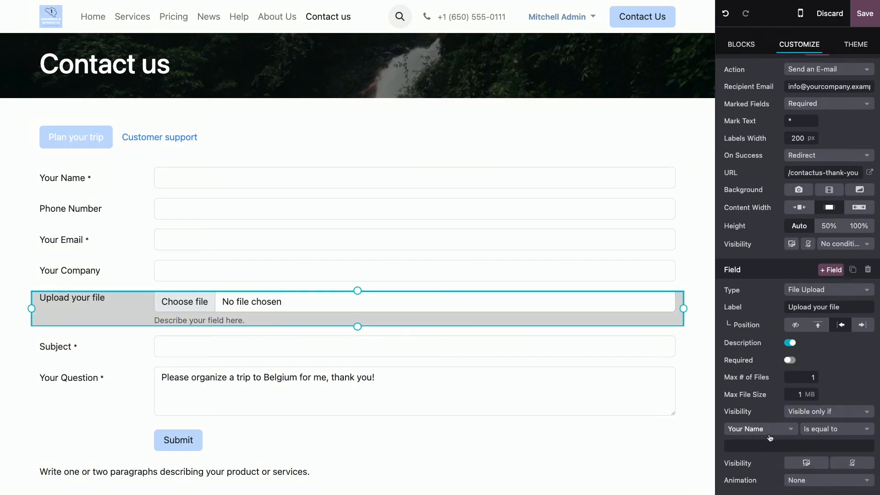
left_click(759, 429)
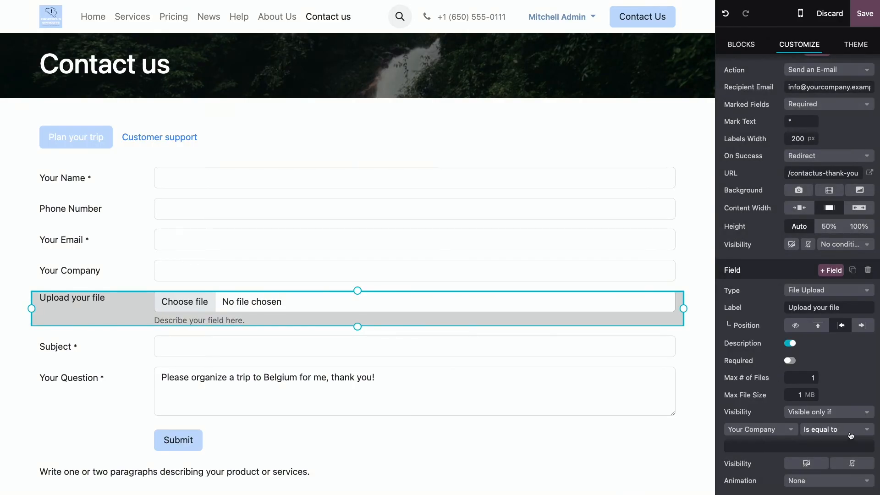
left_click(834, 430)
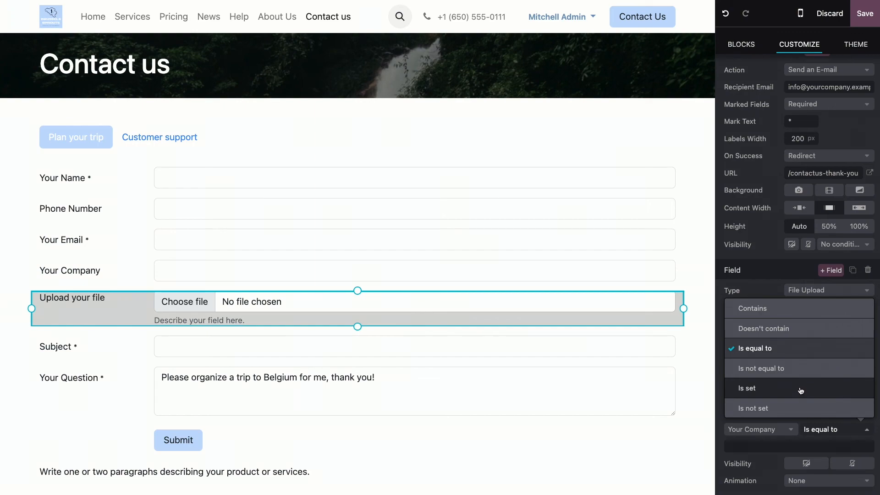
left_click(747, 388)
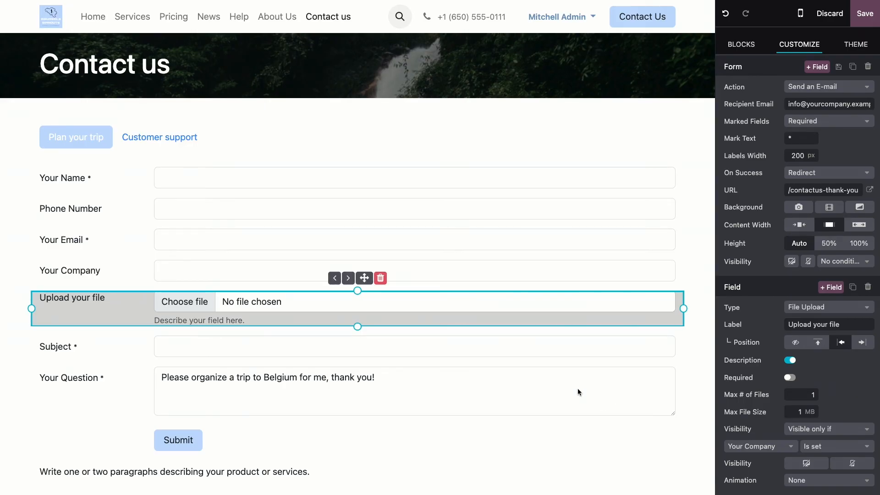
mouse_move(183, 314)
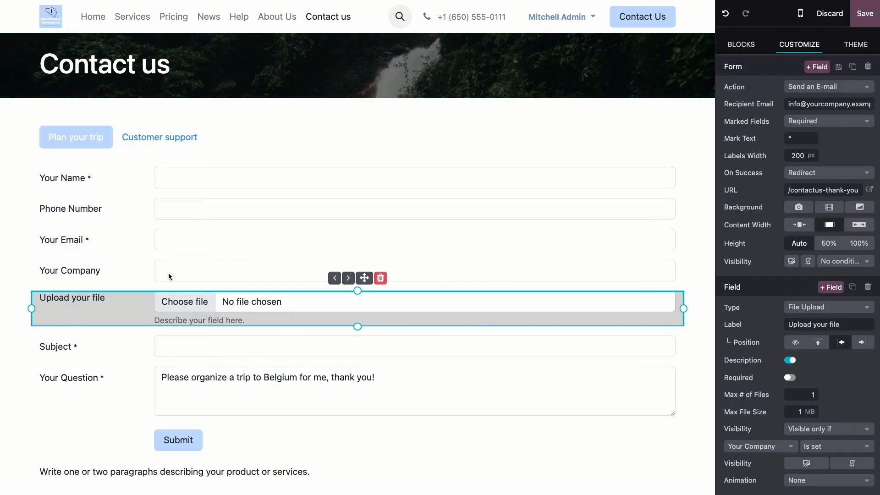
mouse_move(173, 271)
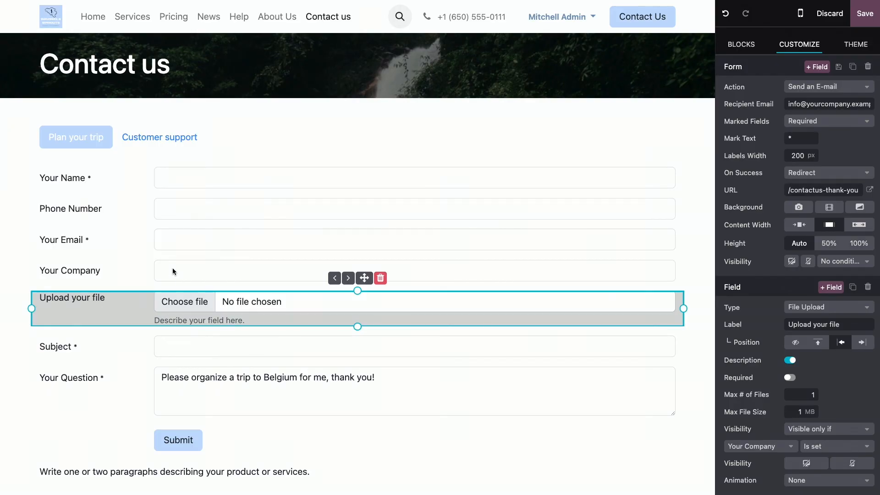